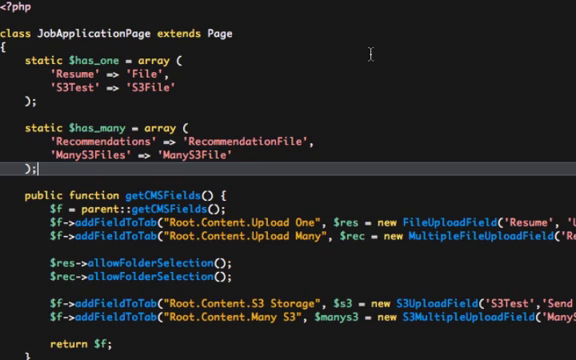
{"action": "mouse_move", "coordinate": [366, 50]}
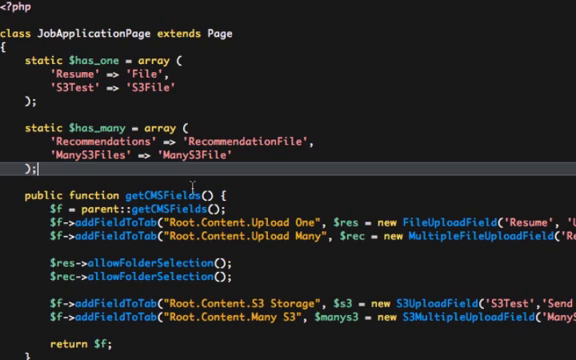
Step: Locate the S3UploadField in the code, then upload a JPG image to Amazon S3 via the S3 Storage field
{"action": "scroll", "scroll_direction": "down", "scroll_amount": 3}
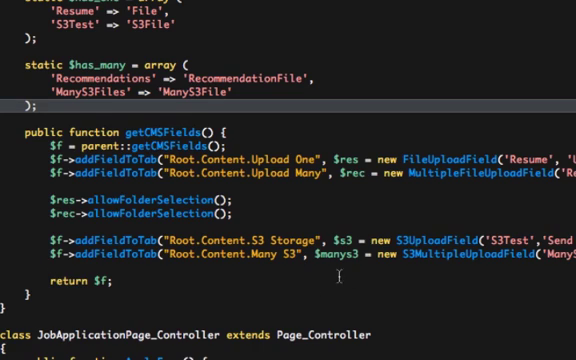
{"action": "left_click", "coordinate": [430, 242]}
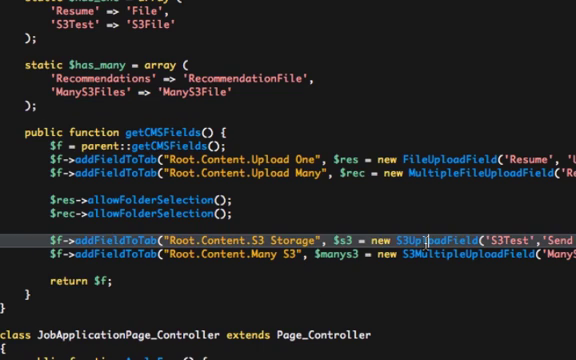
{"action": "double_click", "coordinate": [448, 268]}
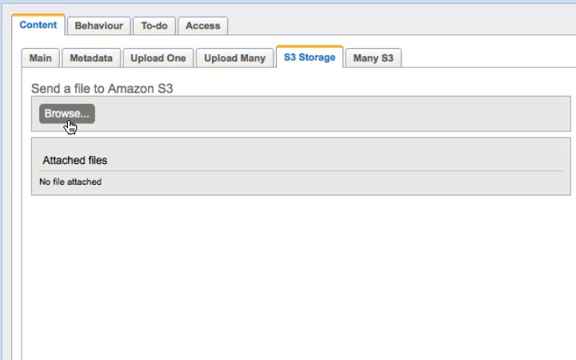
{"action": "left_click", "coordinate": [68, 114]}
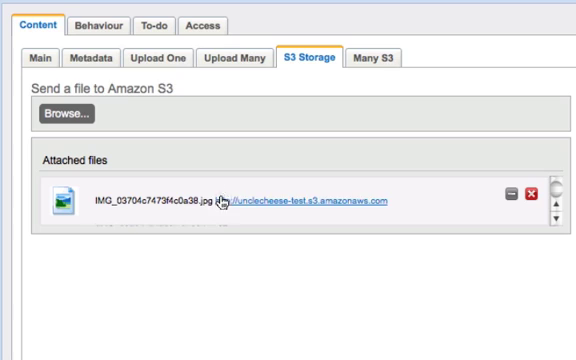
{"action": "mouse_move", "coordinate": [196, 204]}
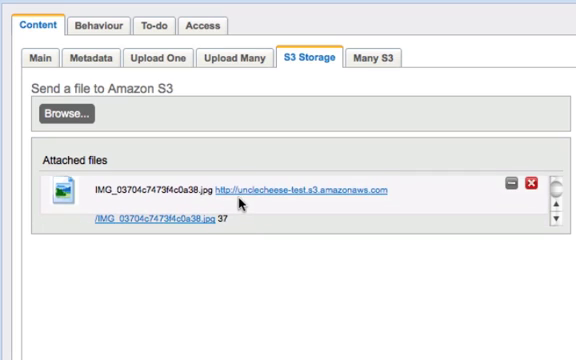
{"action": "mouse_move", "coordinate": [322, 202]}
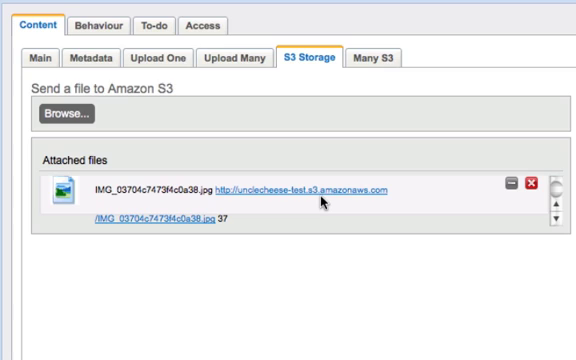
{"action": "mouse_move", "coordinate": [250, 208]}
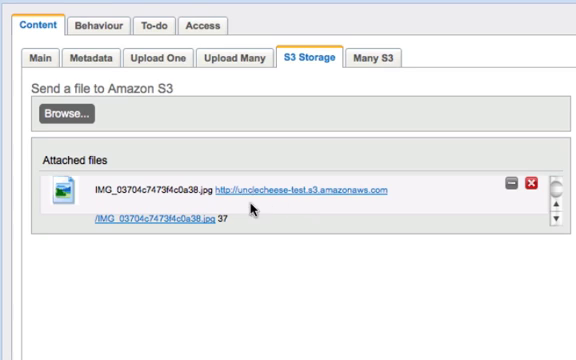
{"action": "mouse_move", "coordinate": [136, 230]}
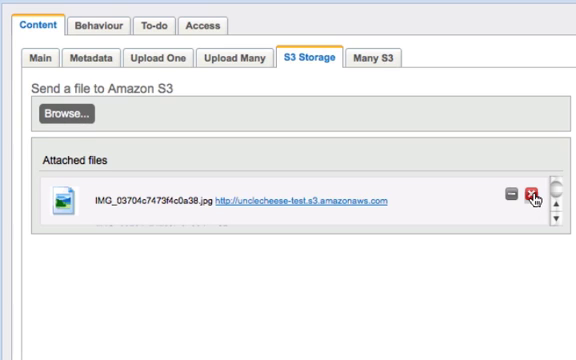
Step: Remove the attached image, then start choosing files for the empty Many S3 field
{"action": "left_click", "coordinate": [524, 200]}
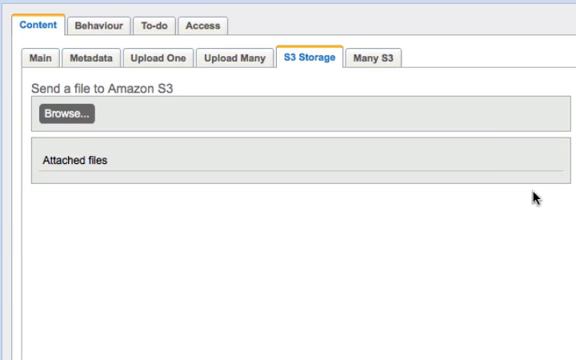
{"action": "left_click", "coordinate": [372, 56]}
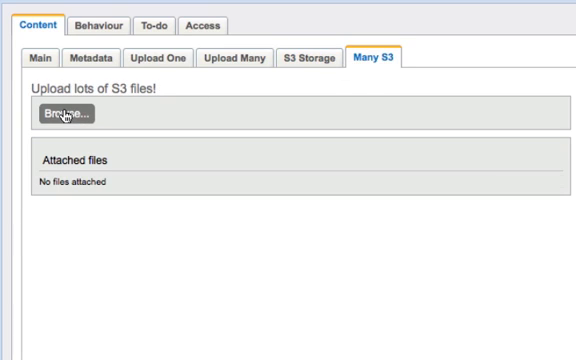
{"action": "left_click", "coordinate": [64, 112]}
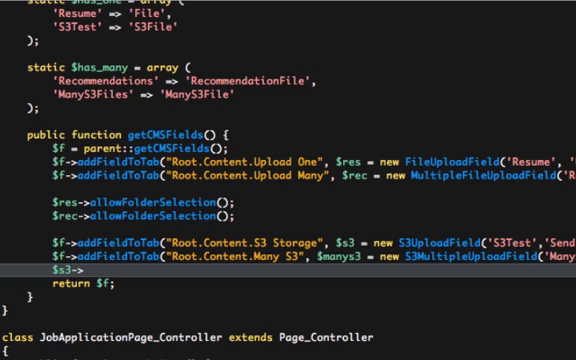
Step: Begin a new '$s3->Se…' method call on the S3 upload field in getCMSFields
{"action": "type", "text": "Se"}
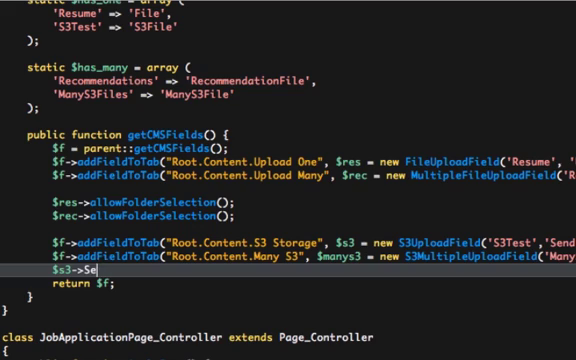